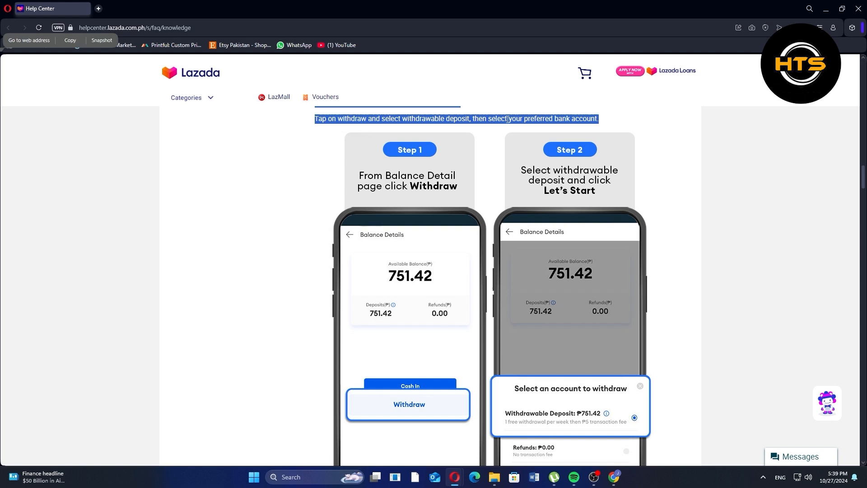
{"action": "mouse_move", "coordinate": [441, 130]}
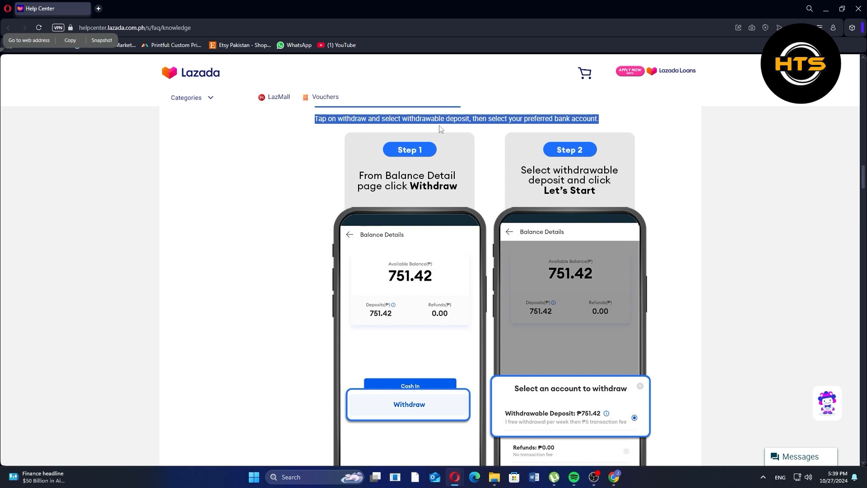
{"action": "scroll", "scroll_direction": "down", "scroll_amount": 3}
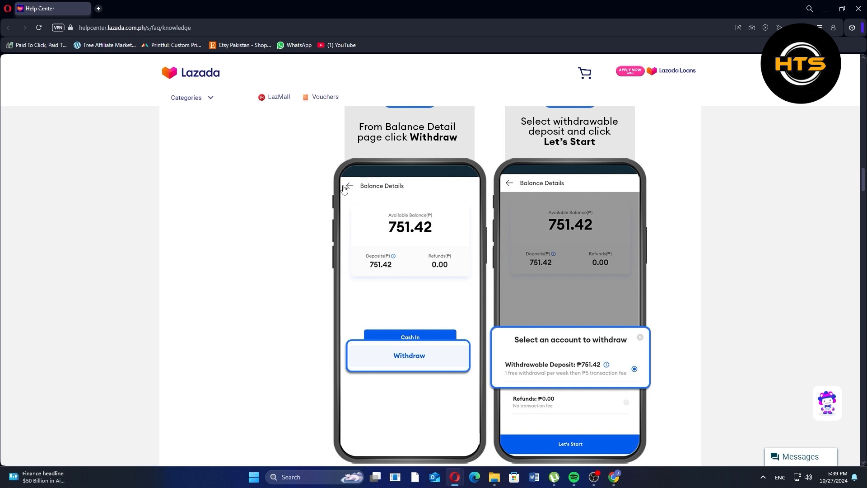
{"action": "mouse_move", "coordinate": [711, 83]}
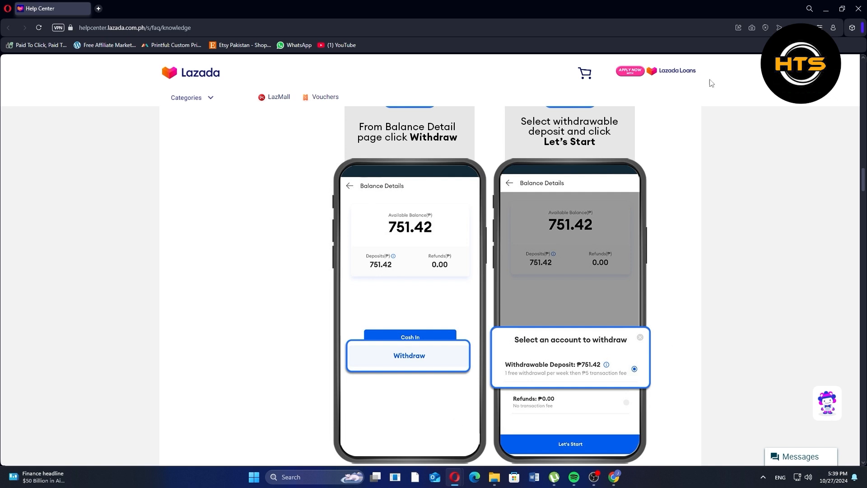
{"action": "mouse_move", "coordinate": [695, 75]}
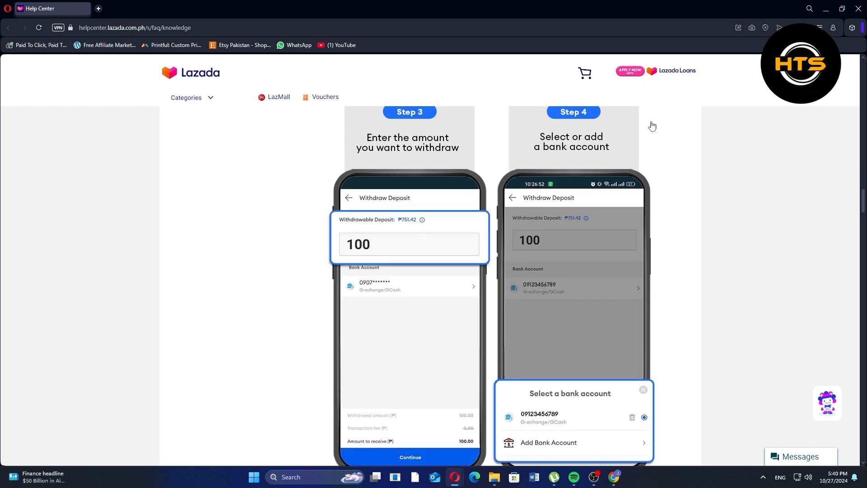
{"action": "mouse_move", "coordinate": [629, 128]}
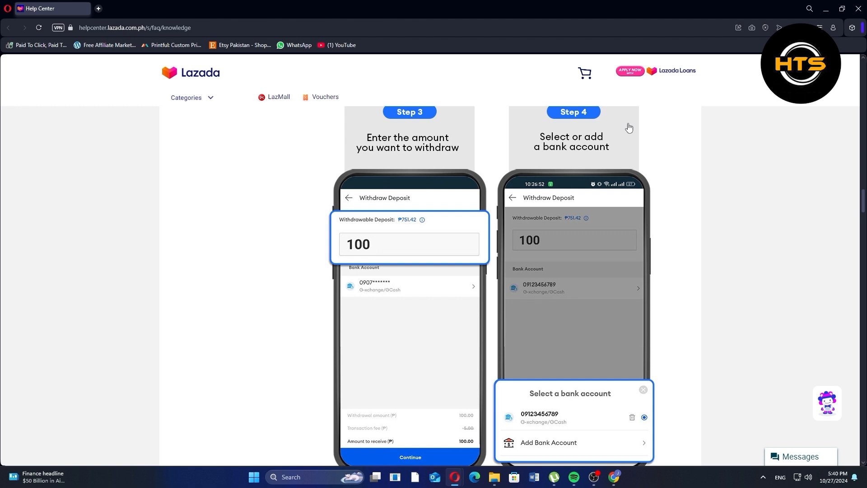
{"action": "mouse_move", "coordinate": [596, 155]}
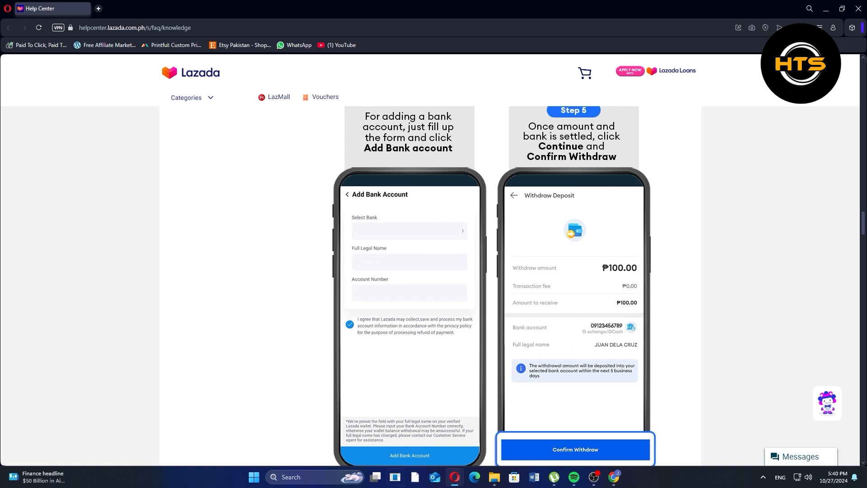
{"action": "mouse_move", "coordinate": [409, 130]}
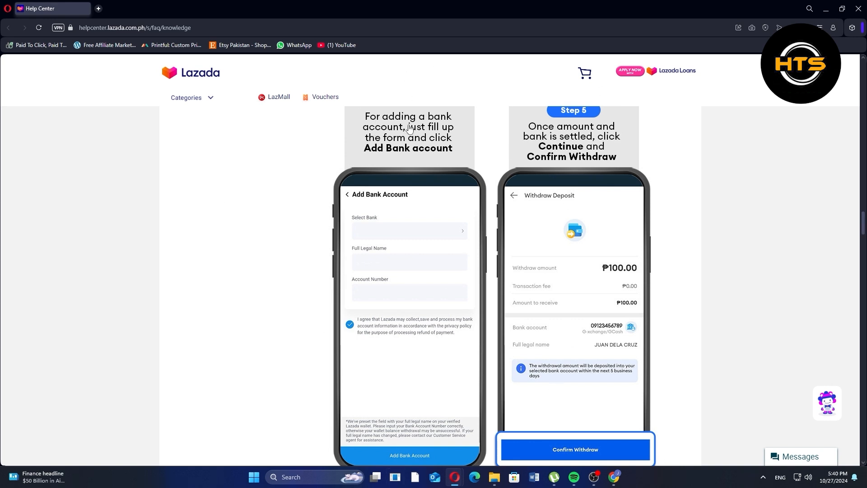
{"action": "mouse_move", "coordinate": [404, 170]}
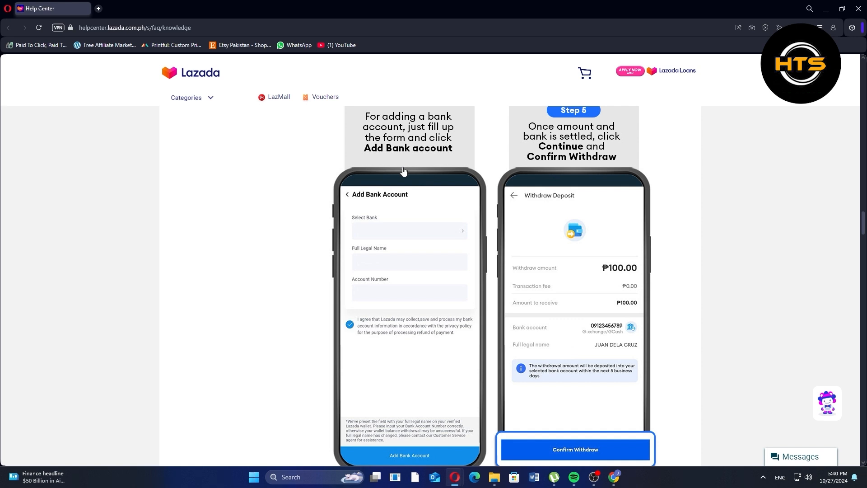